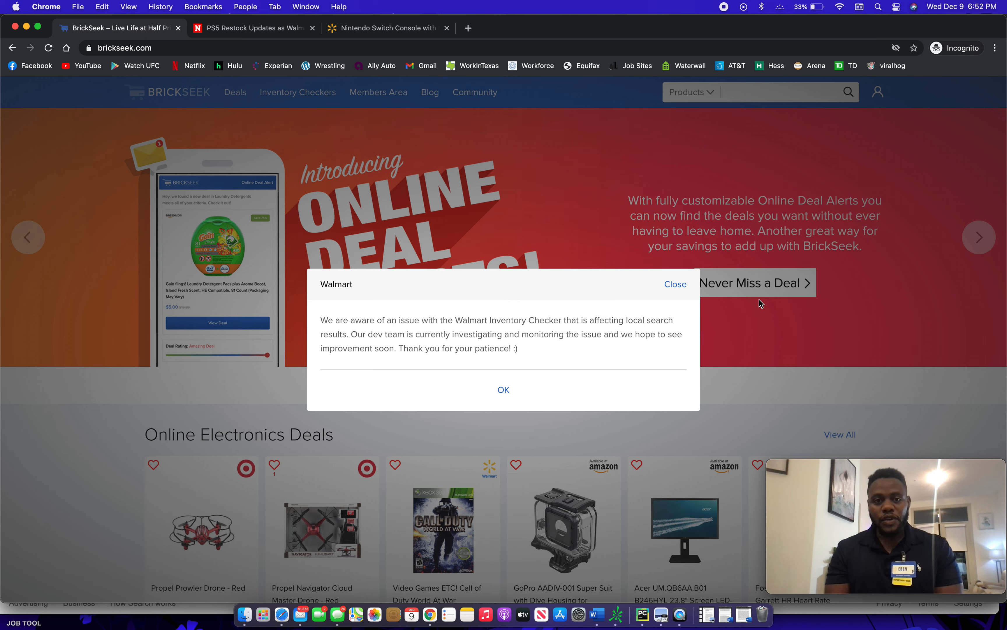
mouse_move(709, 358)
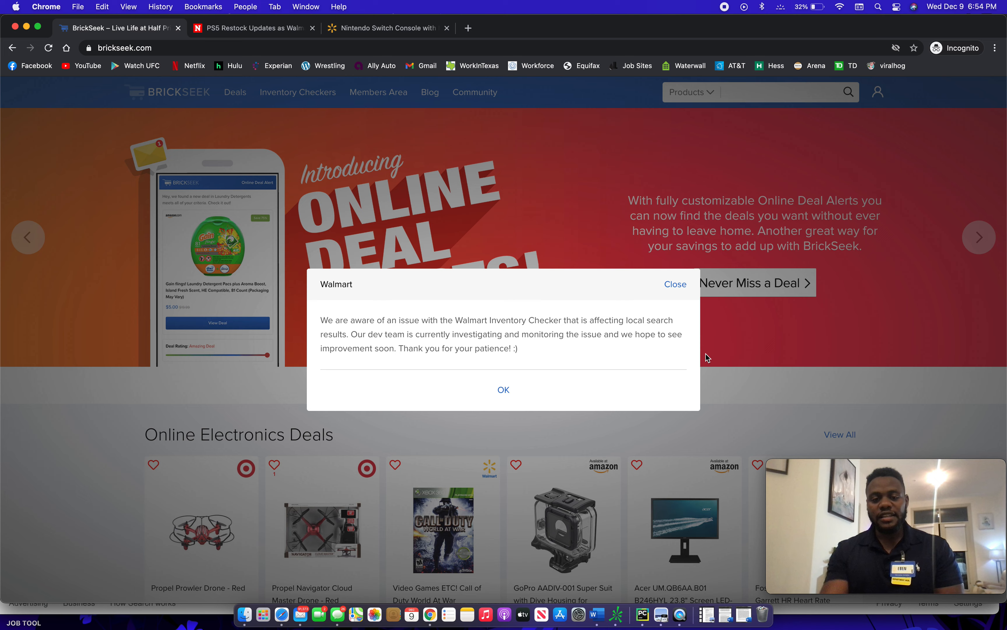
mouse_move(337, 322)
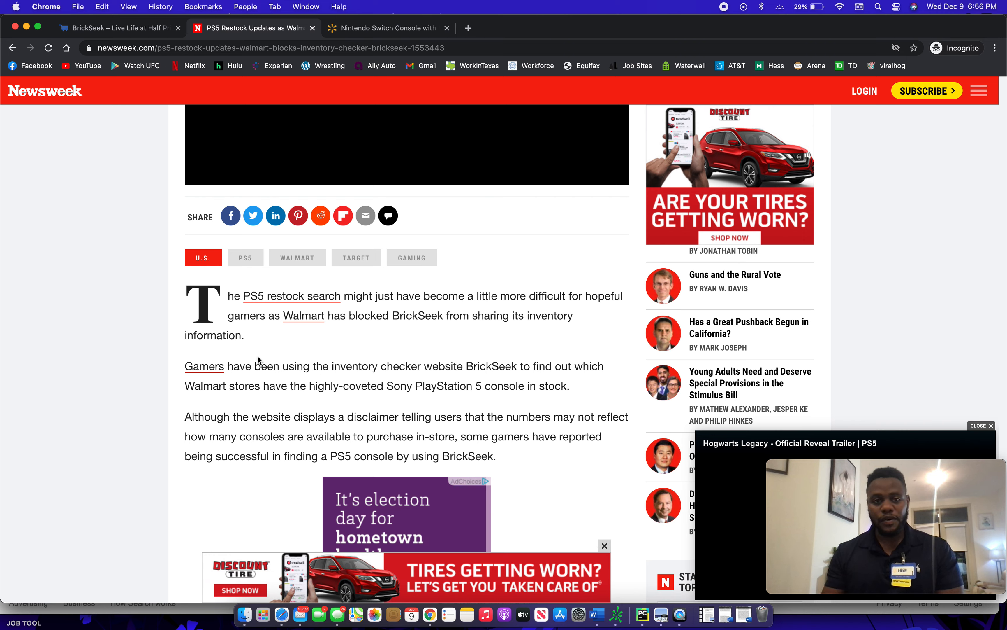
mouse_move(377, 35)
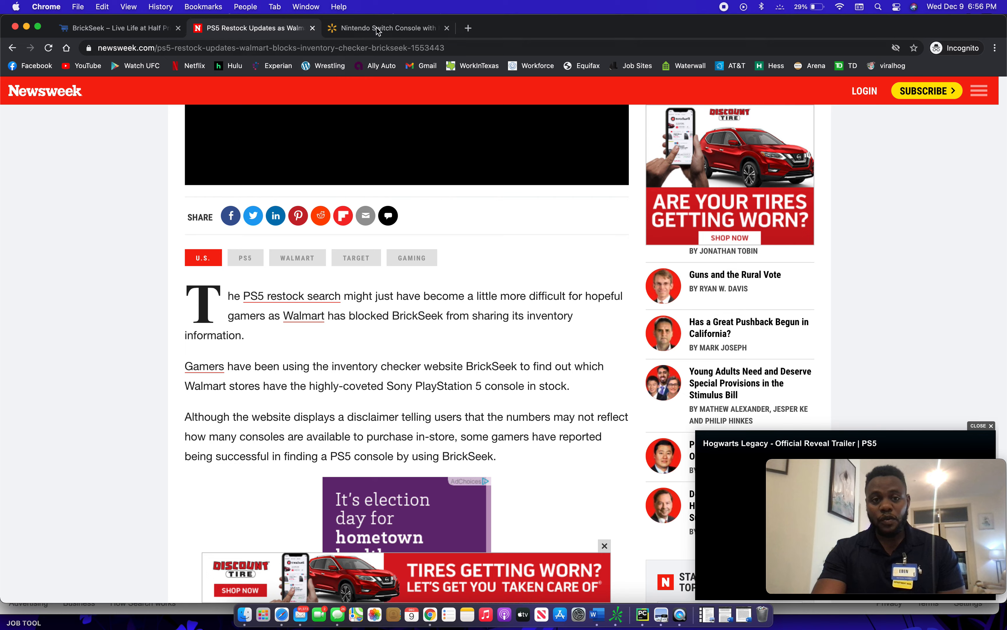
left_click(377, 29)
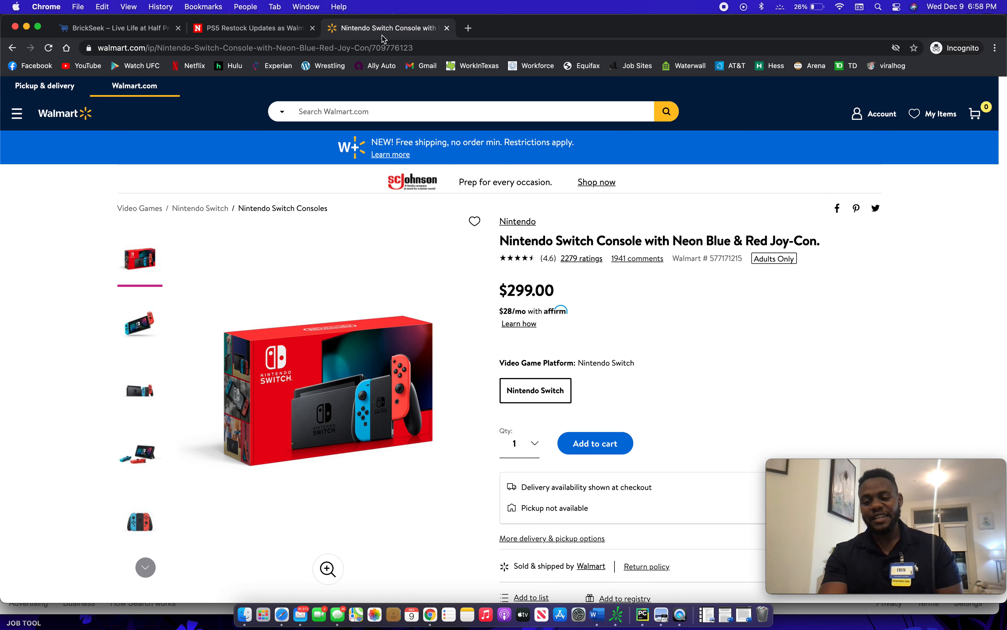
mouse_move(384, 38)
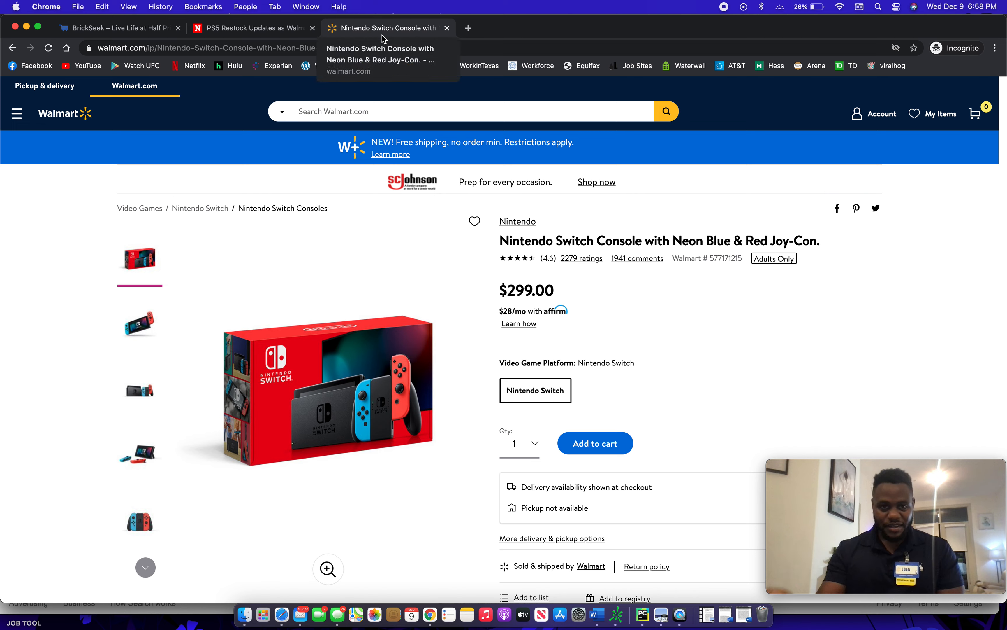